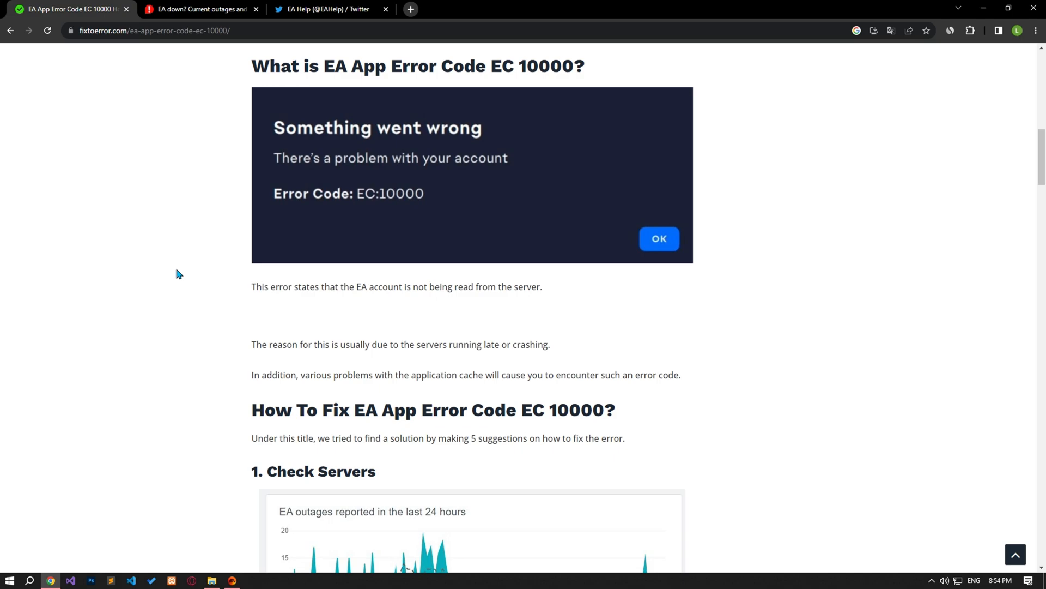
Check EA server status on Downdetector, then review EA Help's Twitter page
scroll(down, 3)
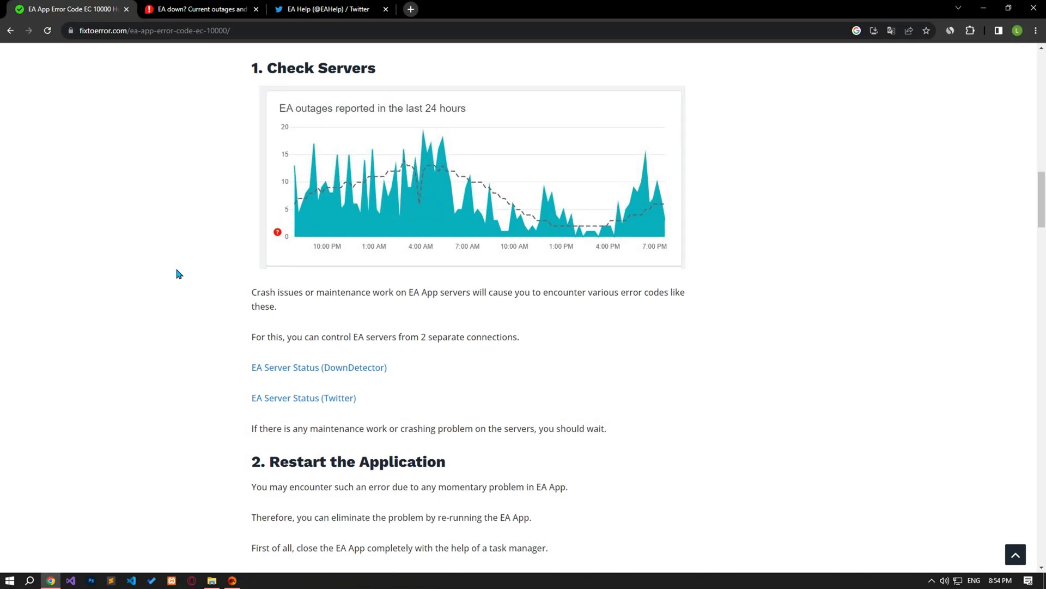
mouse_move(214, 342)
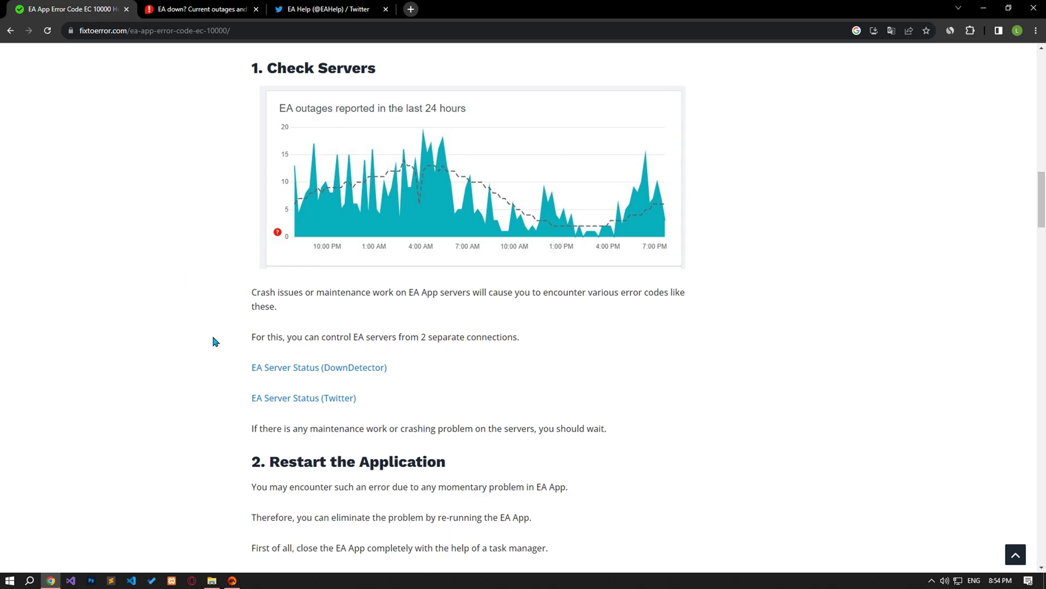
mouse_move(304, 397)
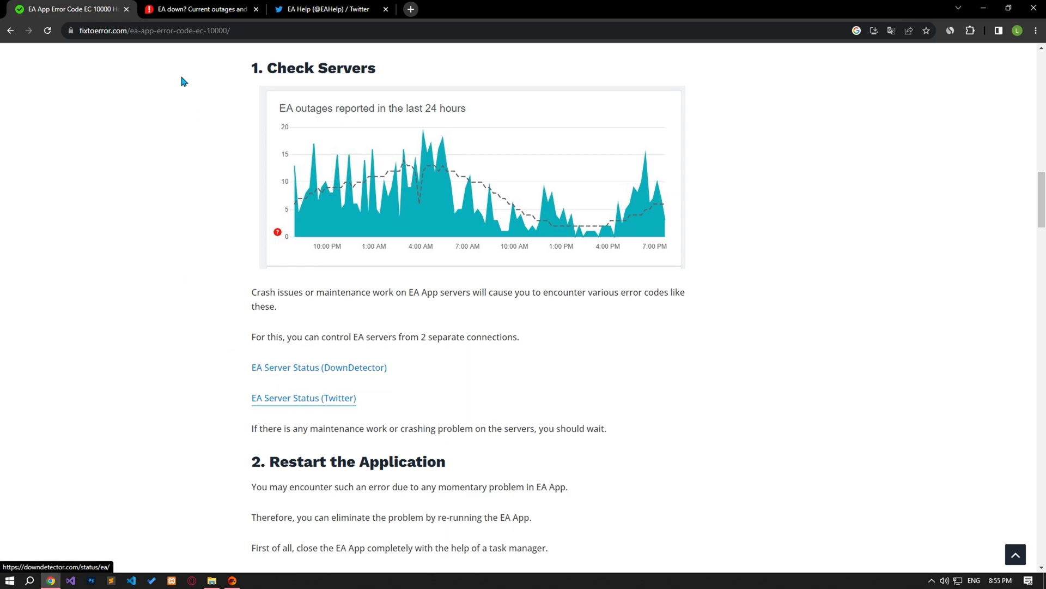
click(200, 9)
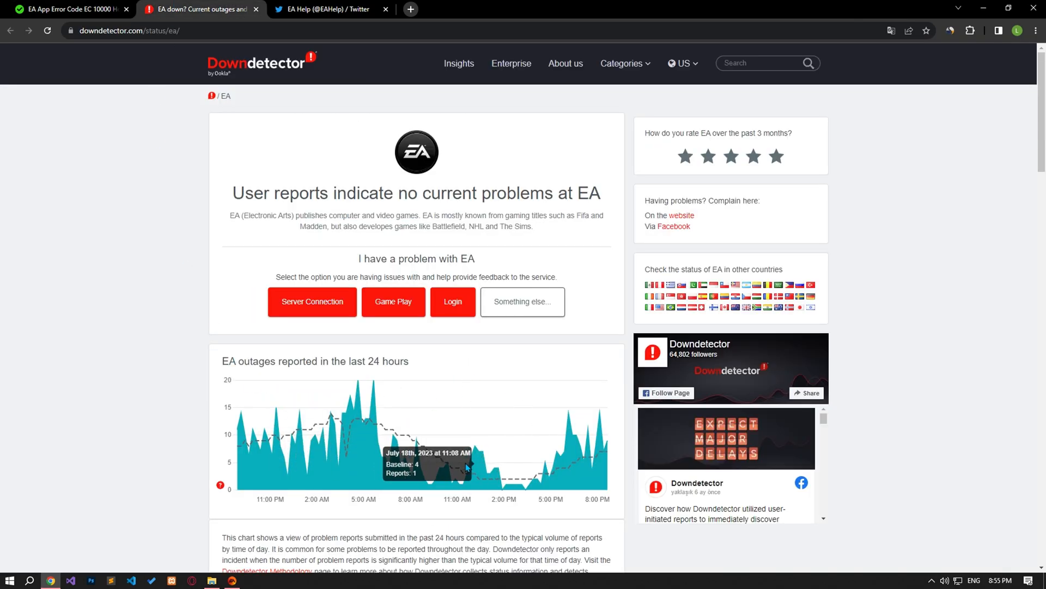
click(332, 9)
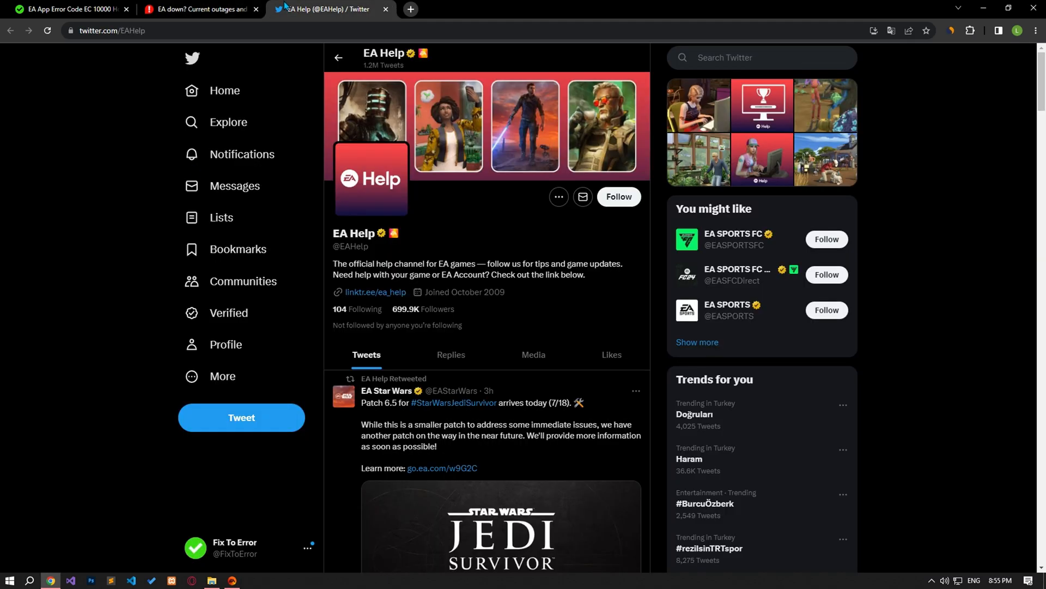
scroll(down, 3)
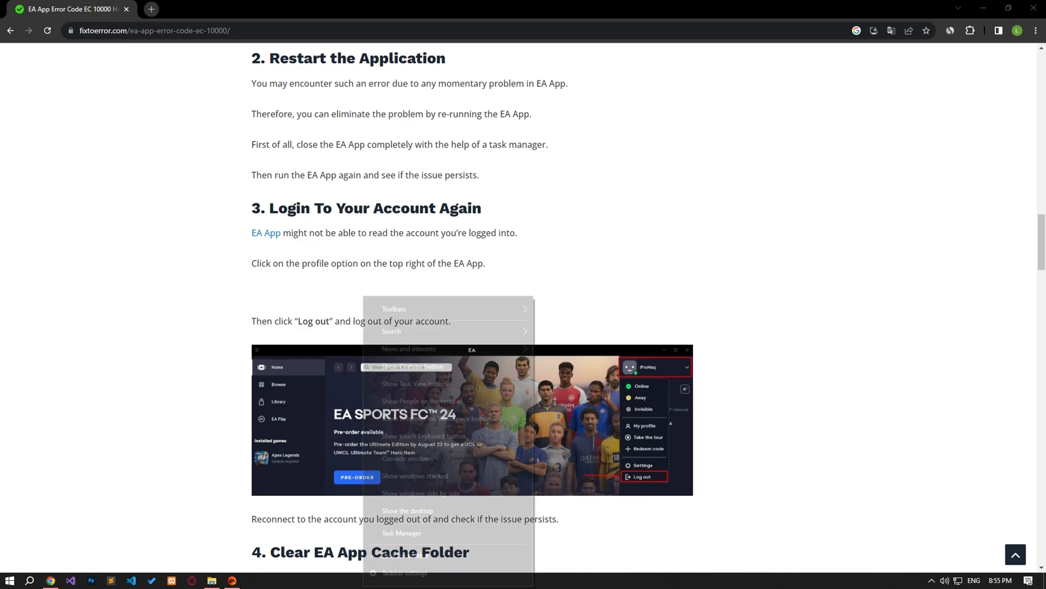
End the EA app process from Task Manager
click(402, 533)
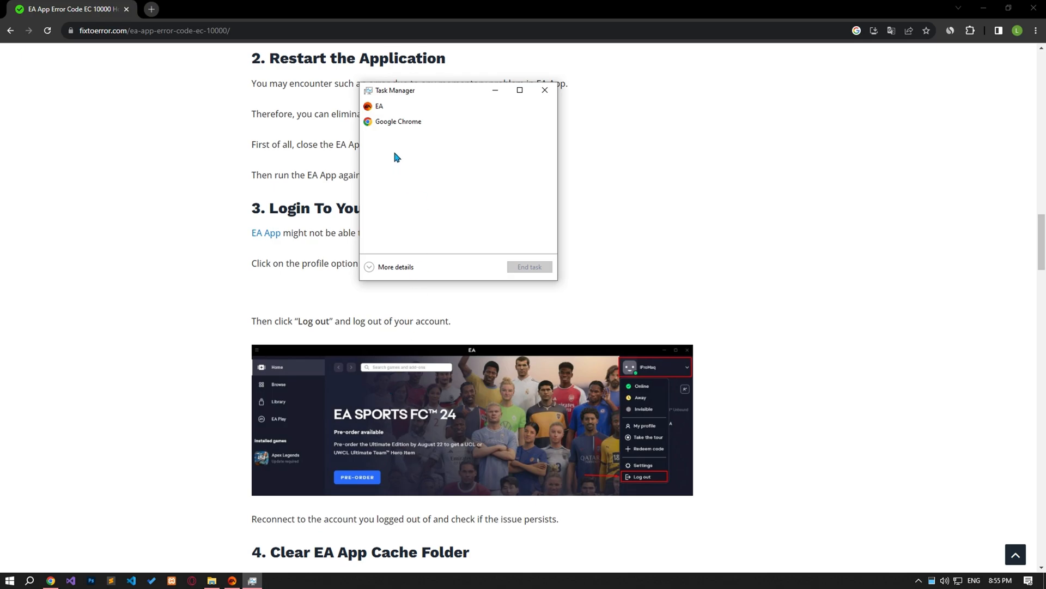
click(379, 106)
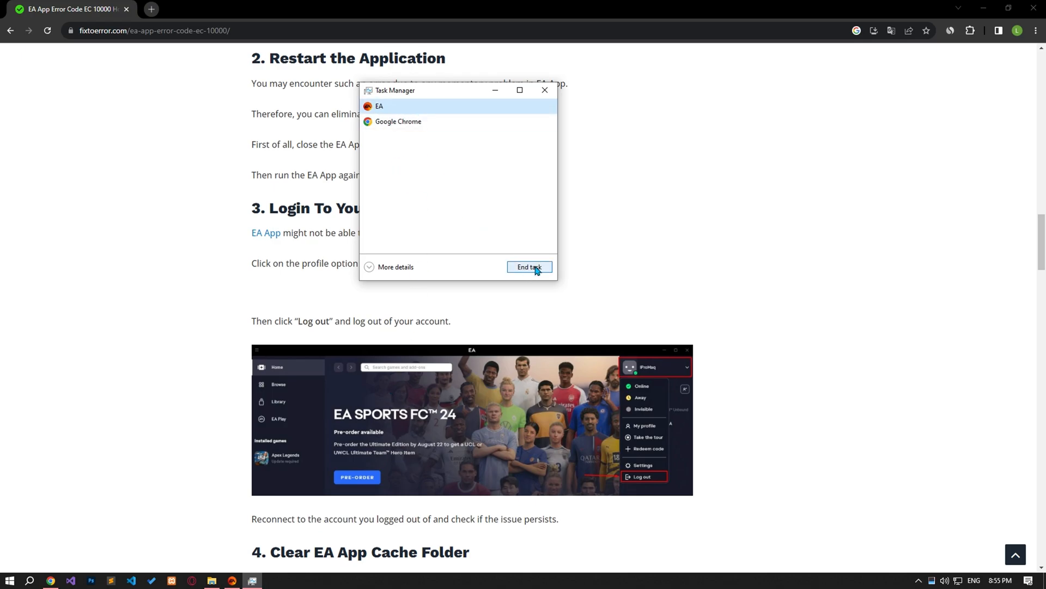
click(530, 266)
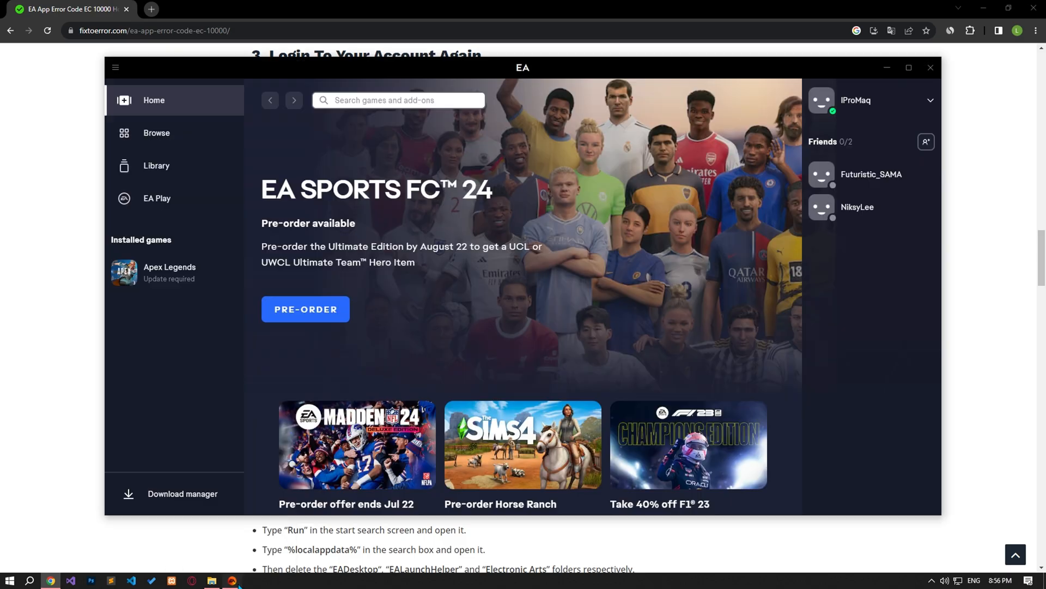
mouse_move(901, 112)
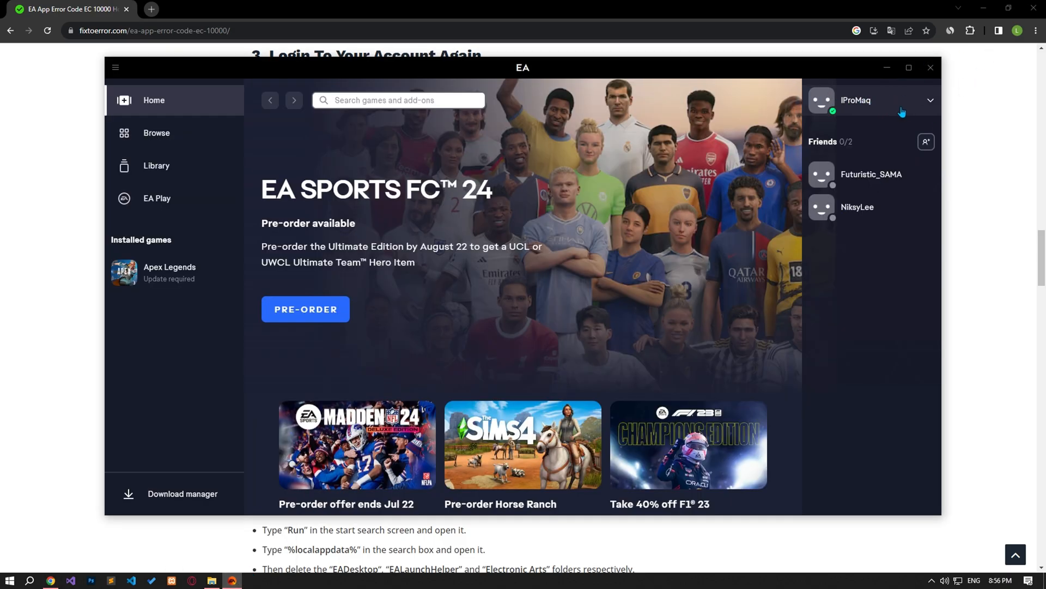
Open the profile dropdown in the relaunched EA app to confirm sign-in
click(931, 100)
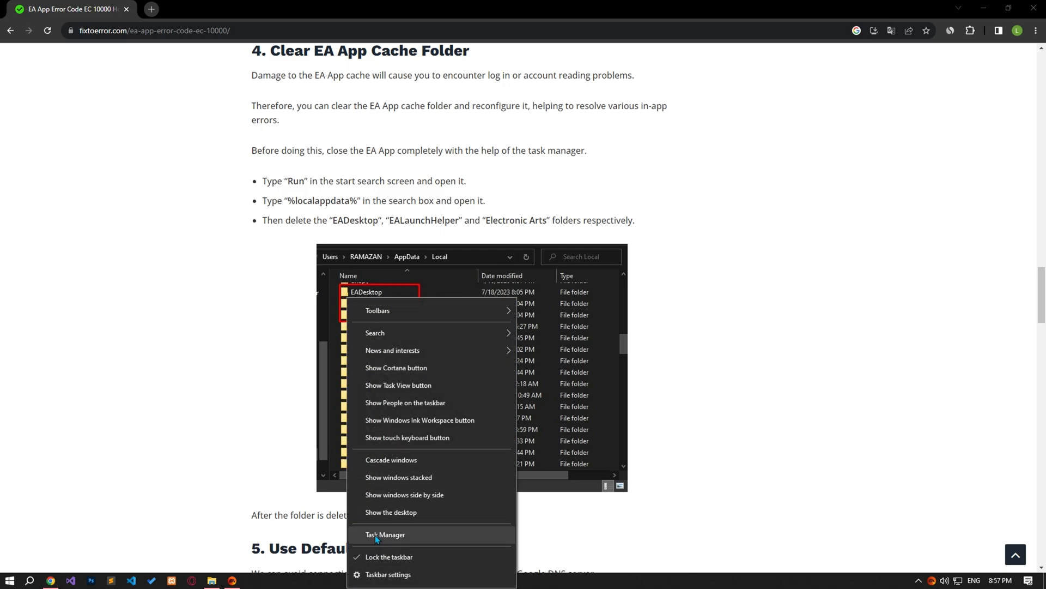
End the EA app process in Task Manager before clearing its cache
click(386, 535)
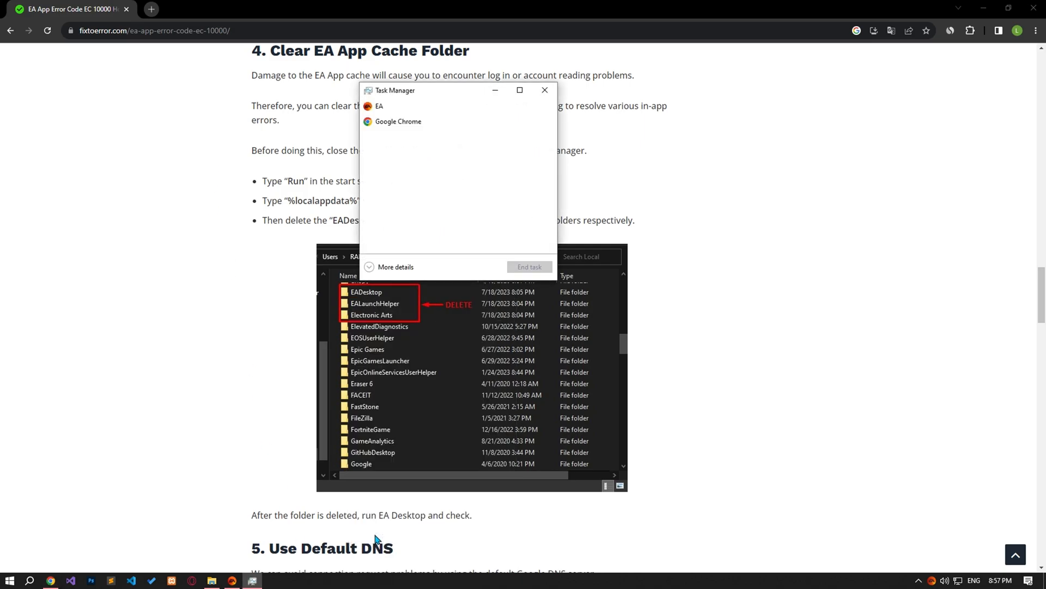
click(379, 105)
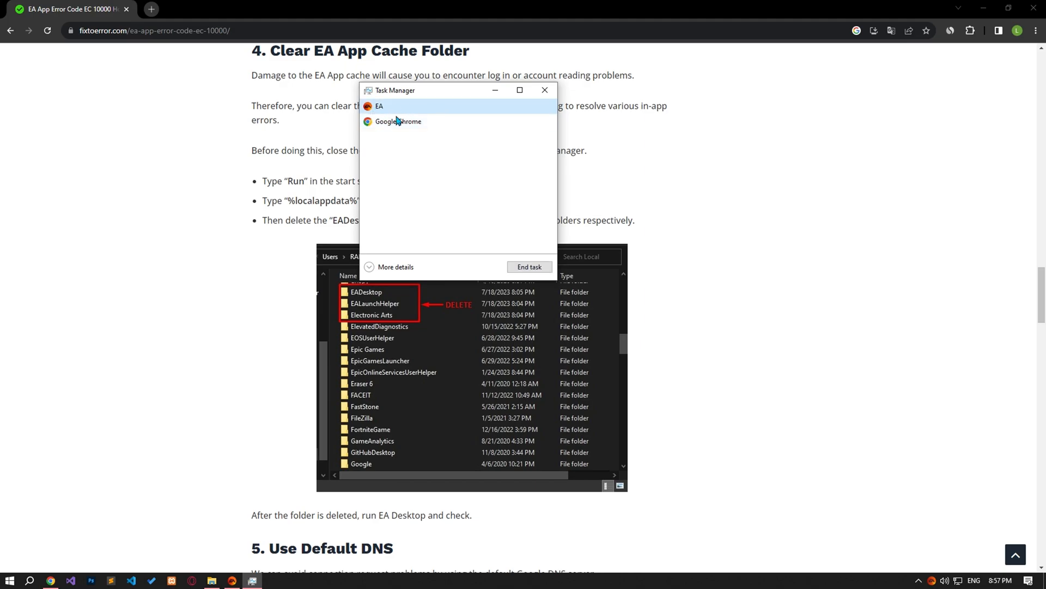
click(545, 90)
text(%localappdata%)
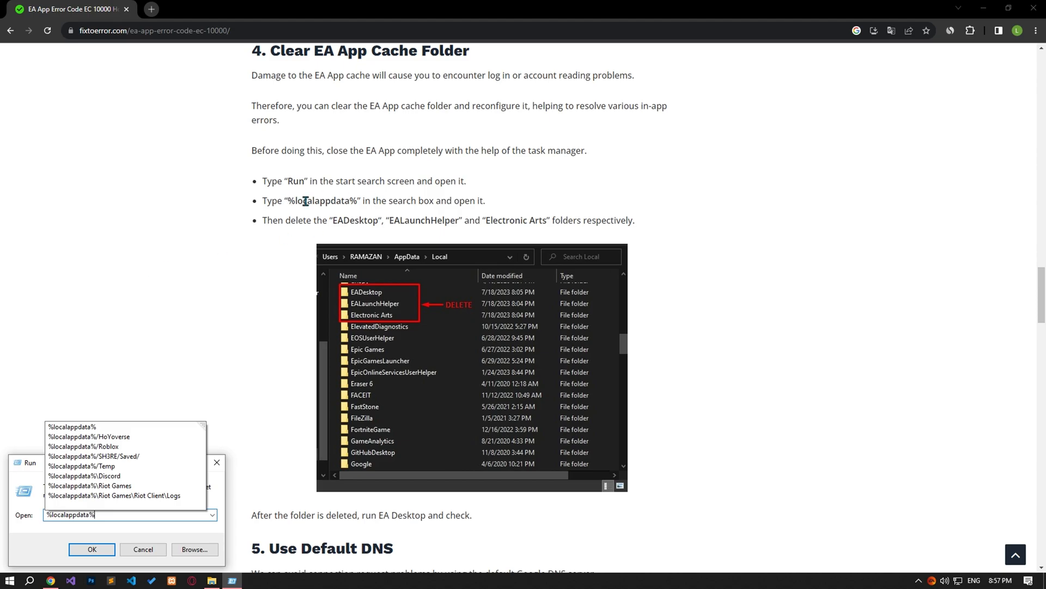
Open %localappdata% and delete the EADesktop, EALaunchHelper and Electronic Arts folders
click(91, 549)
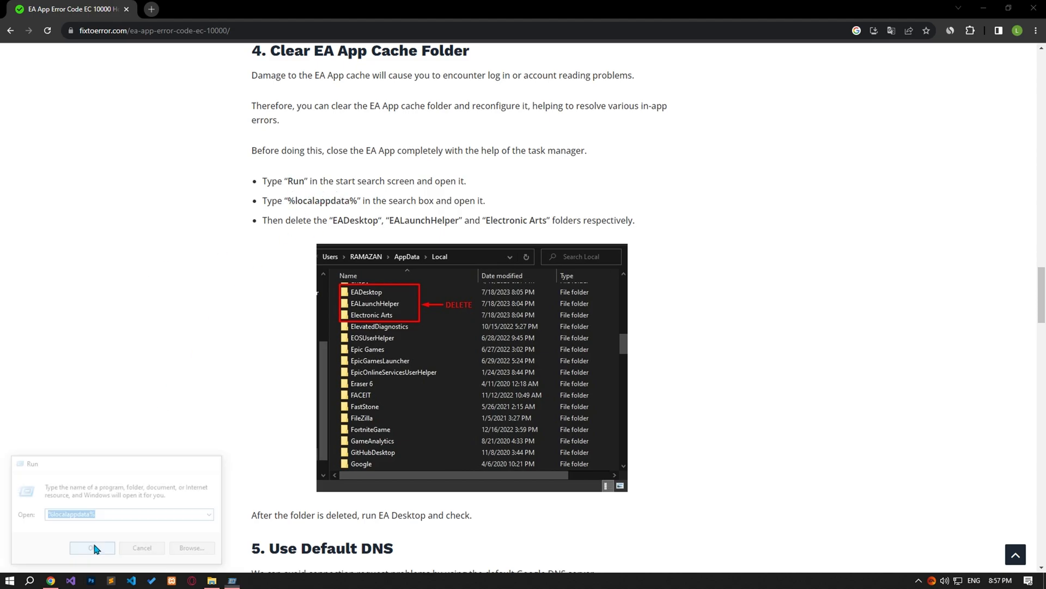
click(92, 548)
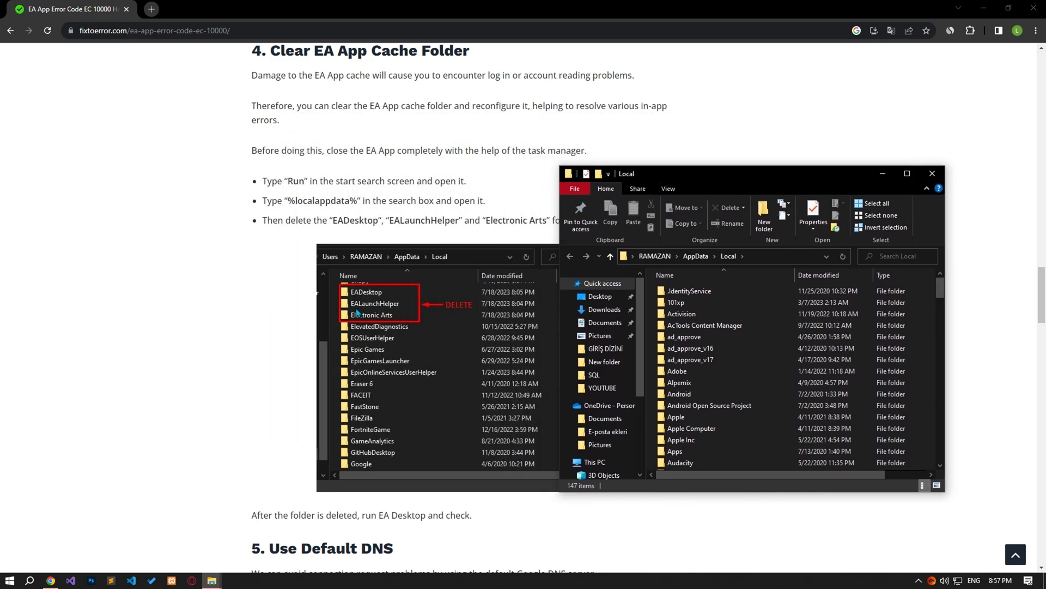
scroll(down, 3)
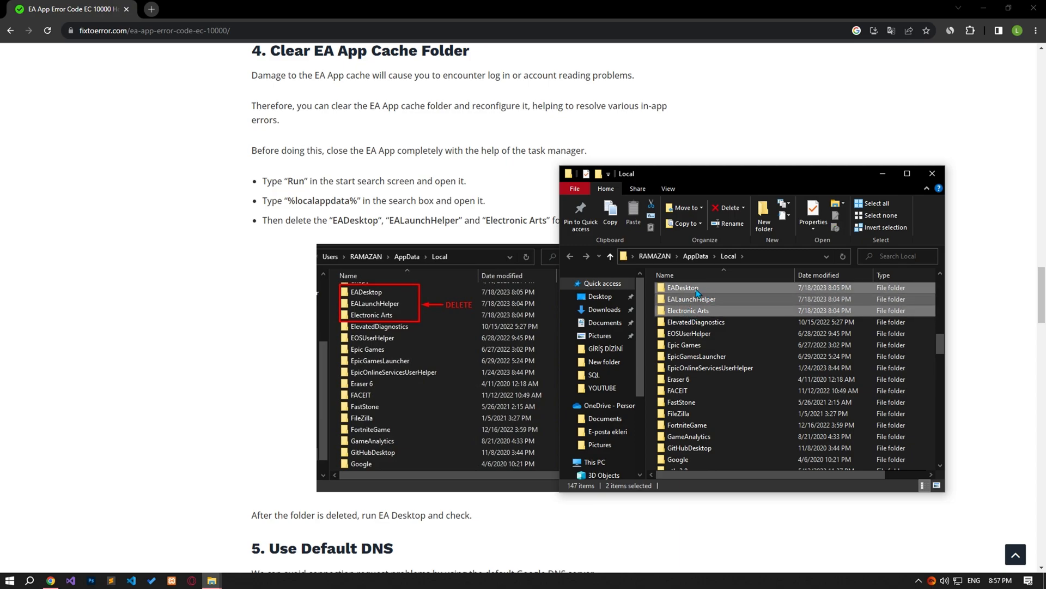
click(691, 299)
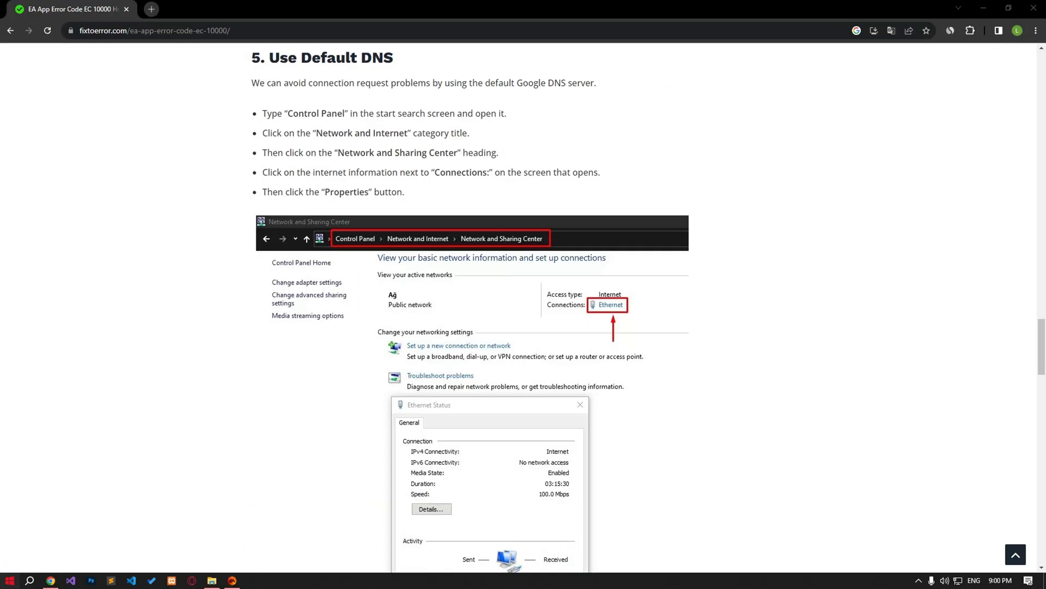
Search 'control' and go to Network and Internet > Network and Sharing Center
text(control)
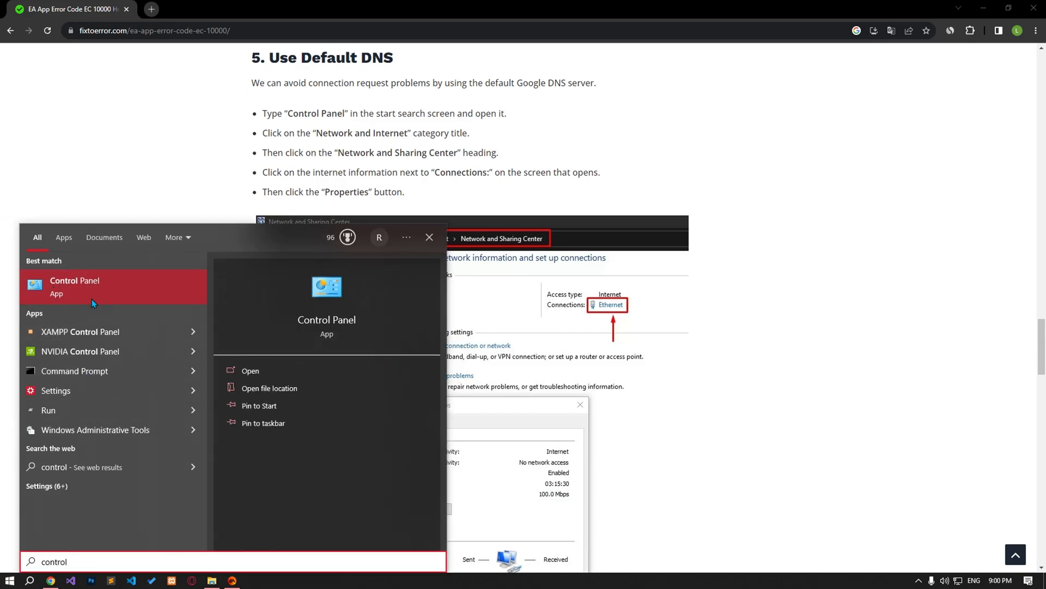
click(74, 286)
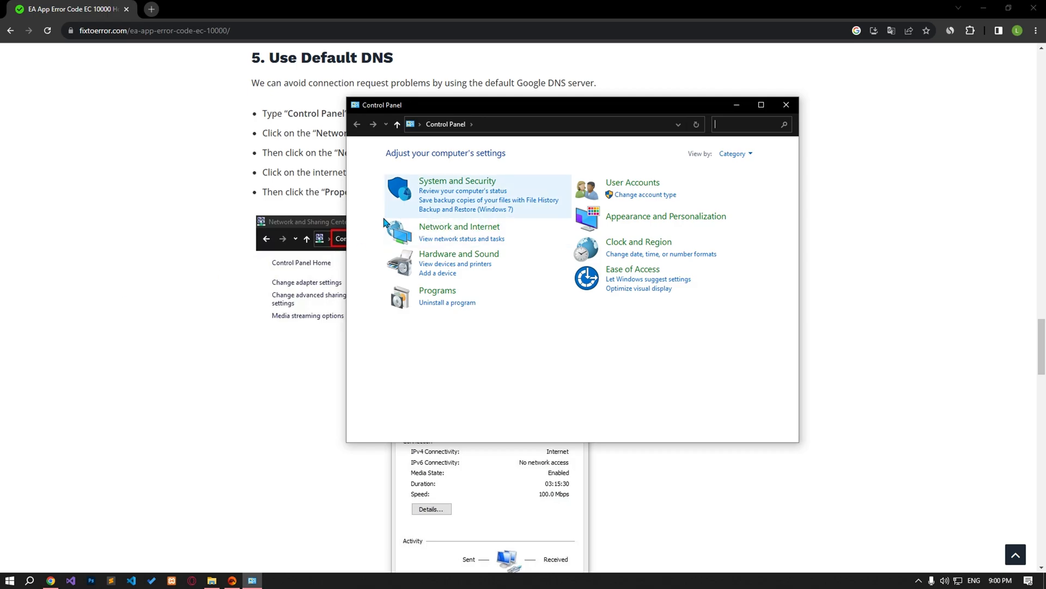
click(460, 226)
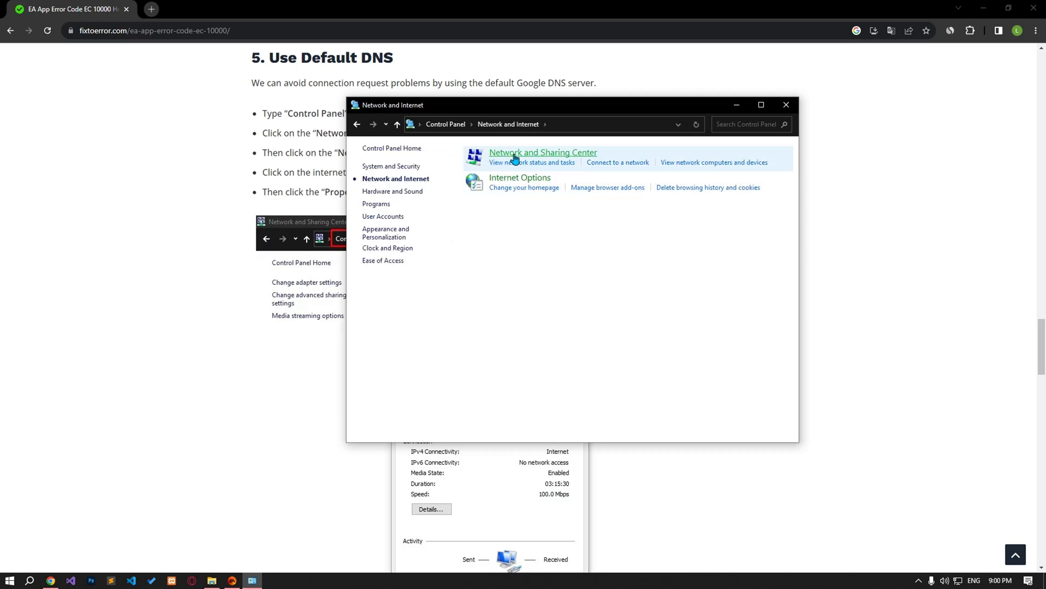
click(543, 152)
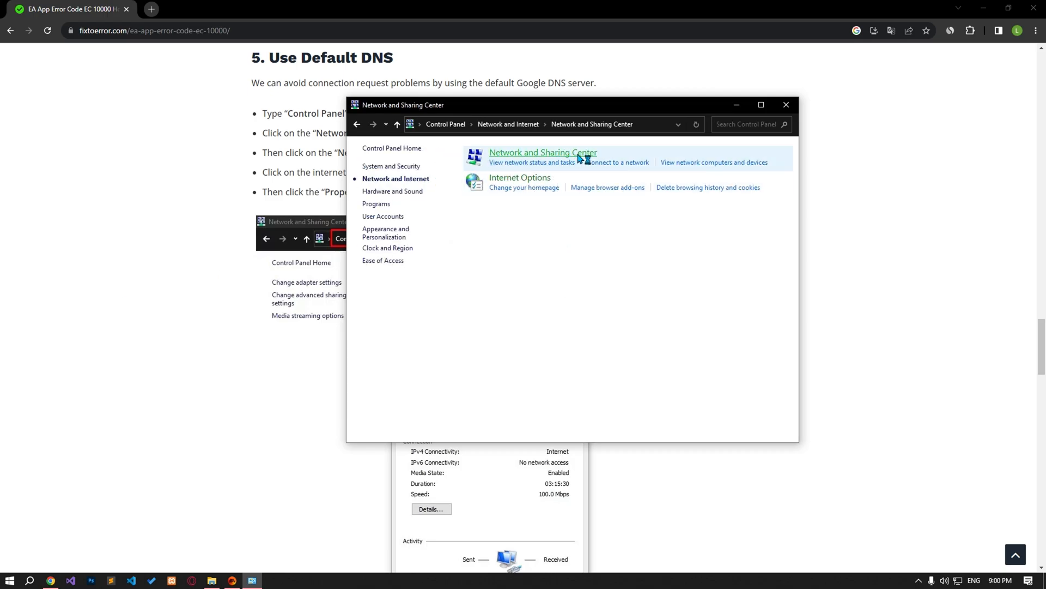
click(545, 153)
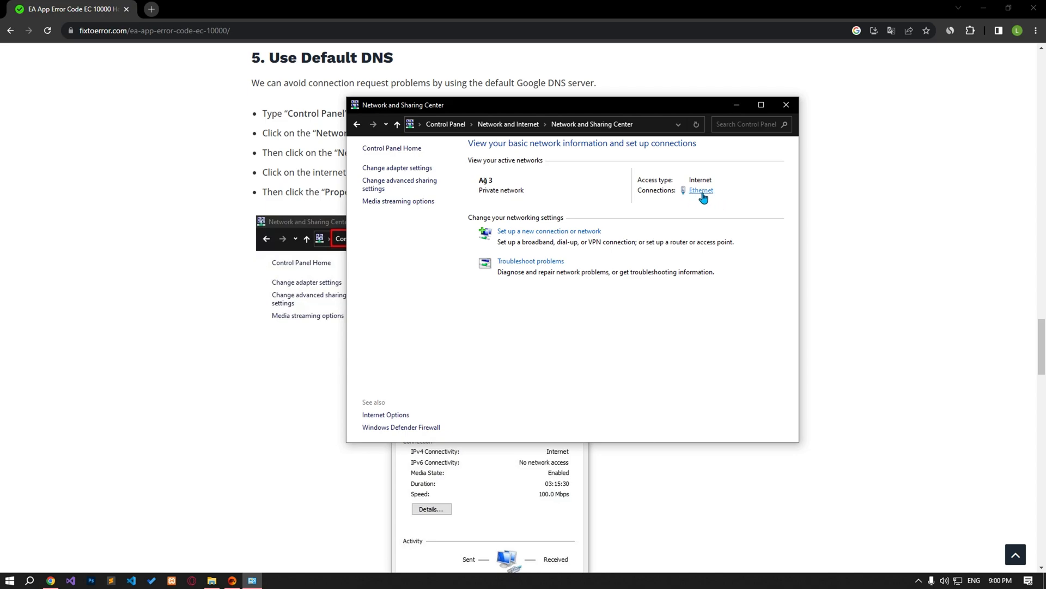
Give Ethernet DNS servers 8.8.8.8 and 8.8.4.4, and disable IPv6
click(700, 190)
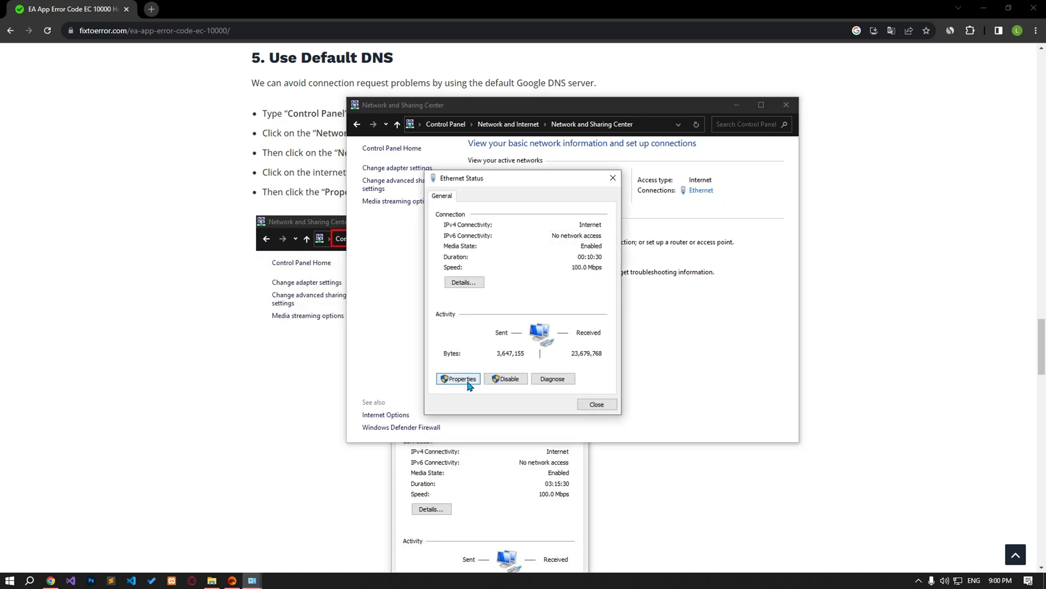
click(458, 379)
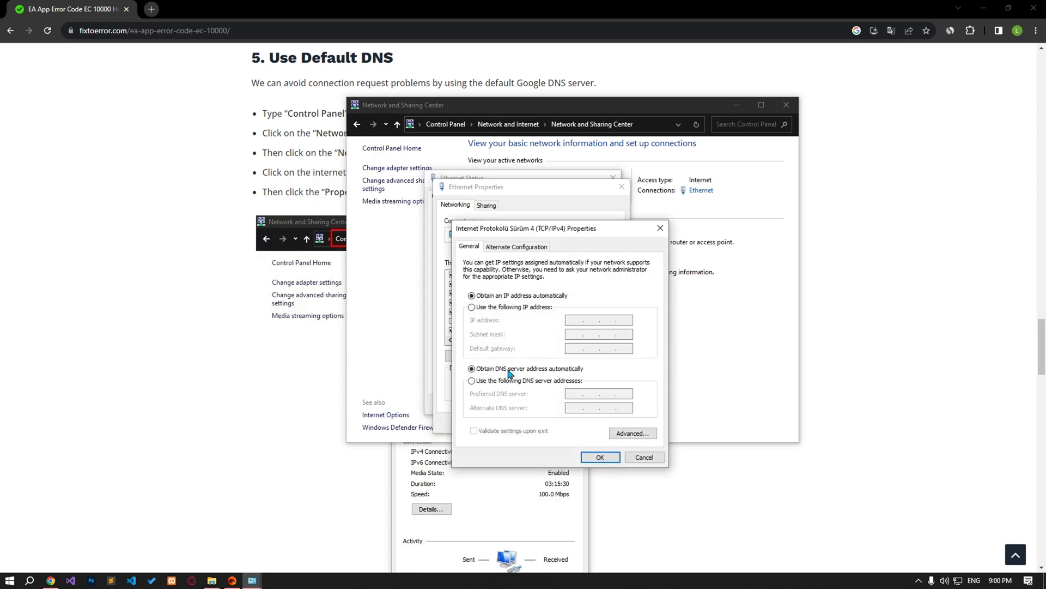
click(471, 380)
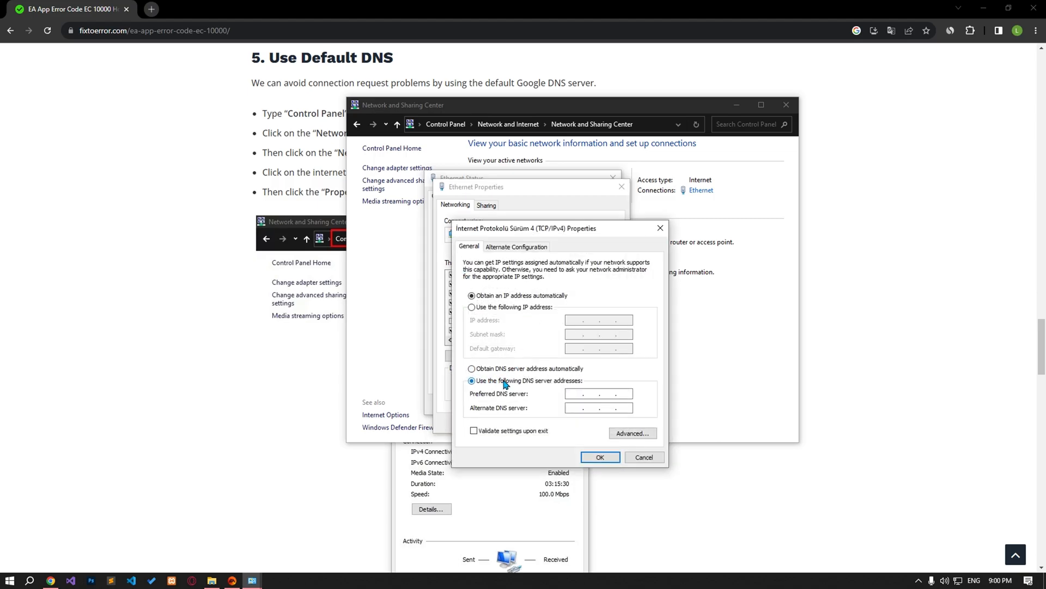
text(8.8.8.8)
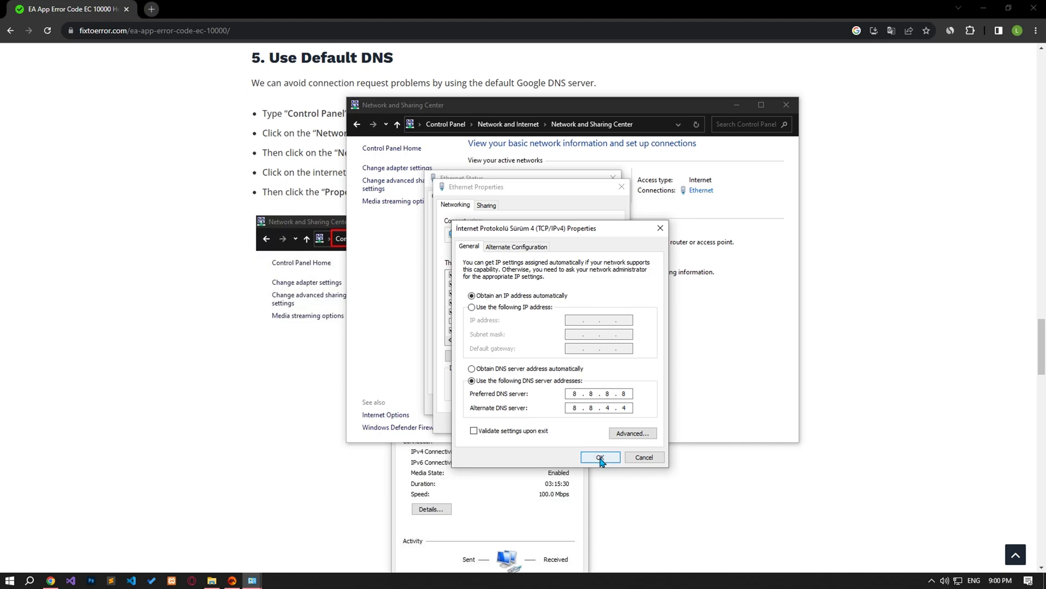
click(601, 457)
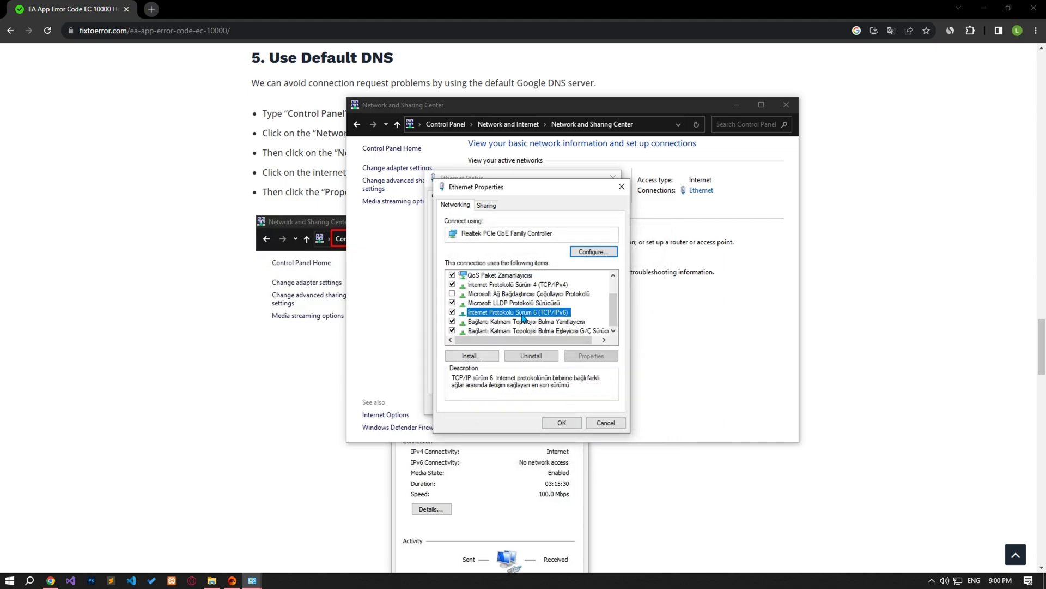
click(453, 312)
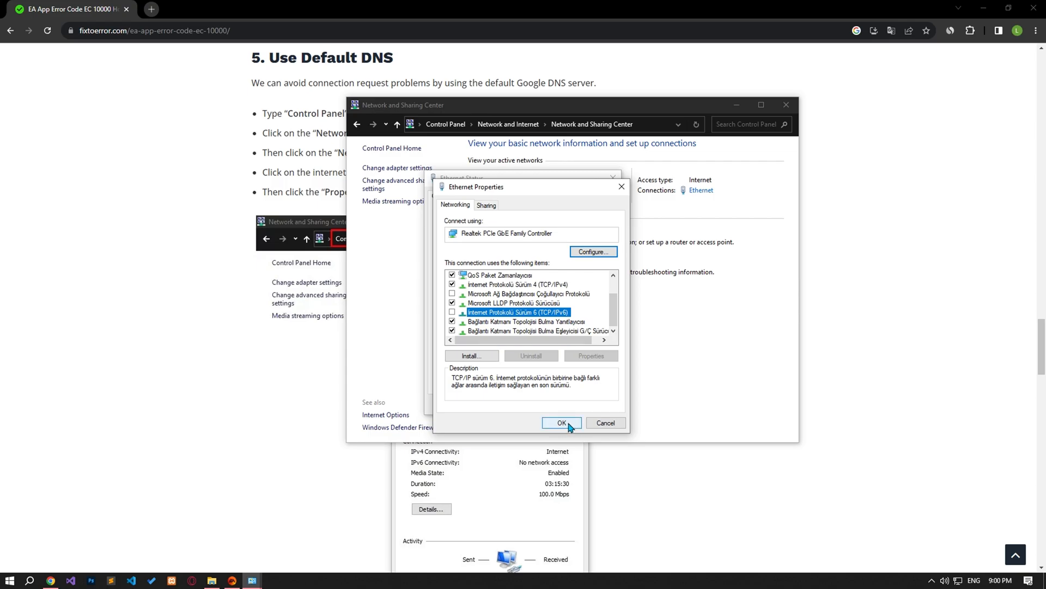
click(562, 423)
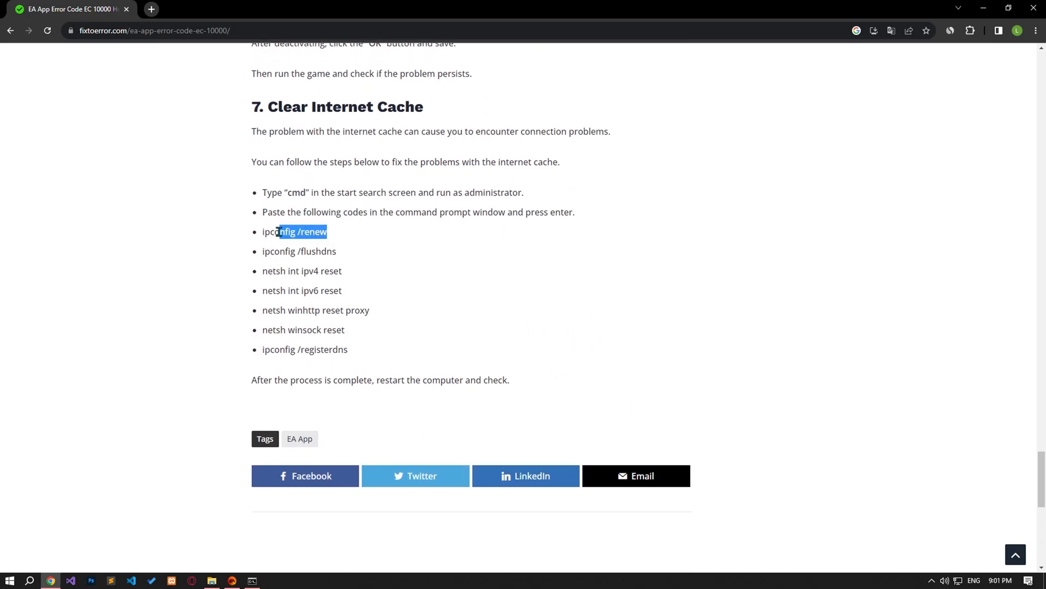
Show the Clear Internet Cache commands in the guide
click(250, 579)
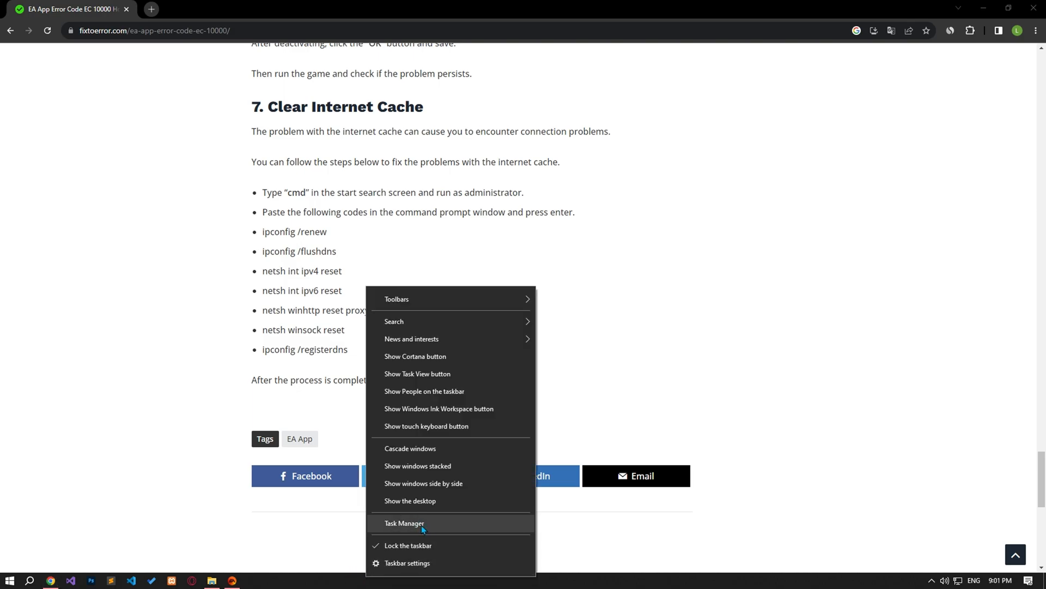
Open Task Manager, then bring up the EA shortcut's Run as administrator menu
click(404, 523)
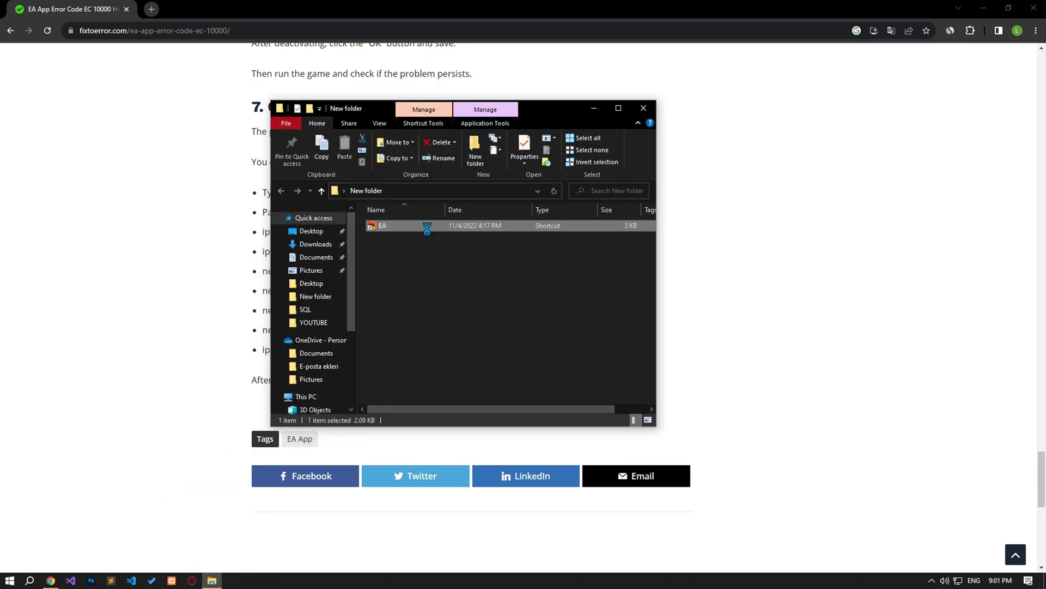
right_click(381, 225)
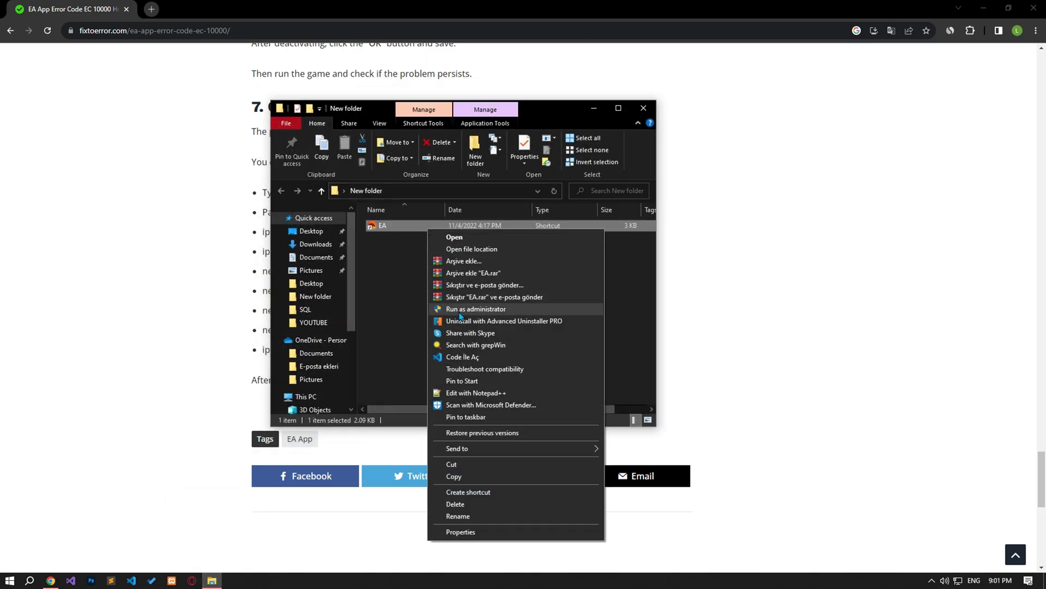